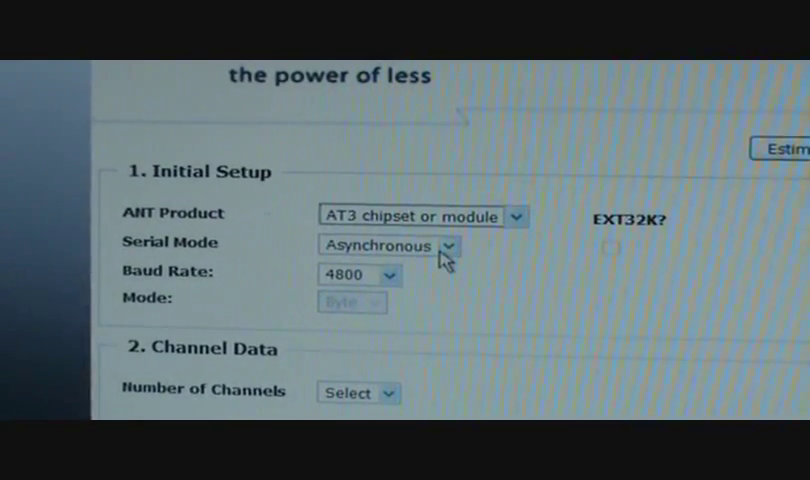
# Step: Change the baud rate from 4800 to 57600
pyautogui.click(391, 274)
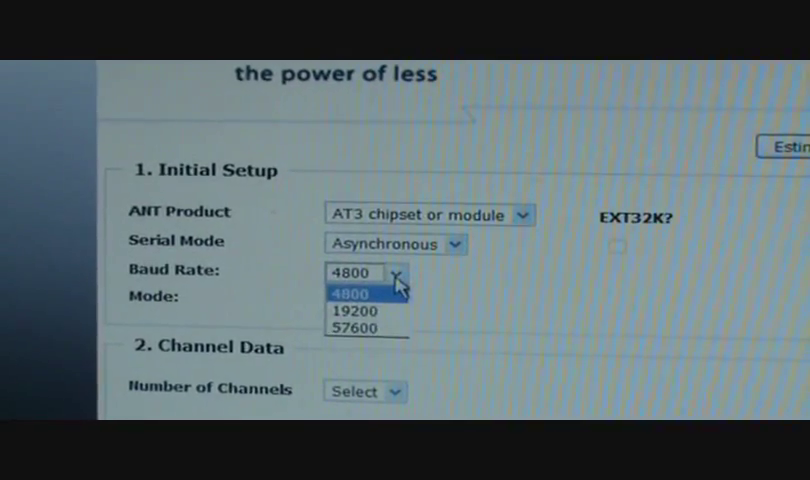
pyautogui.click(354, 329)
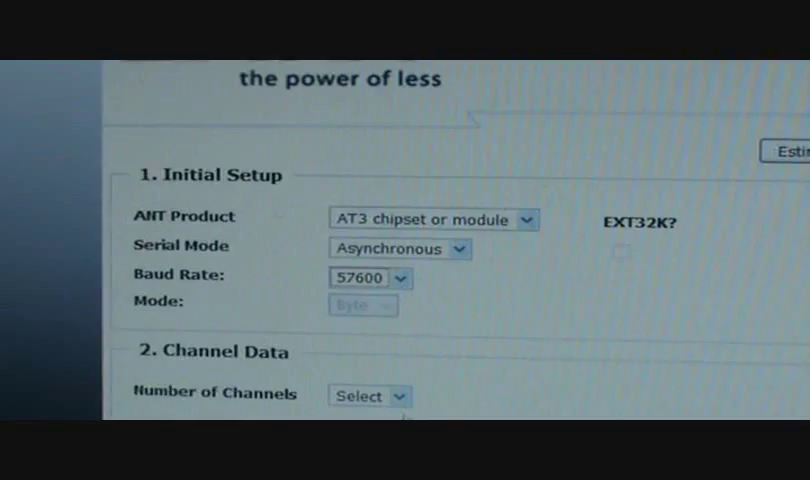
# Step: Scroll through the channel and battery fields: 1 broadcast transmit channel at 4 Hz, 2032 coin cell
pyautogui.scroll(-3)
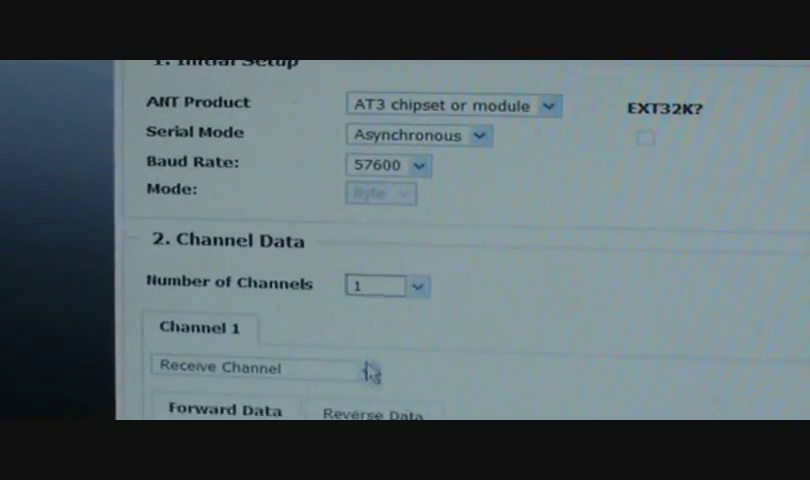
pyautogui.scroll(-3)
pyautogui.write('4')
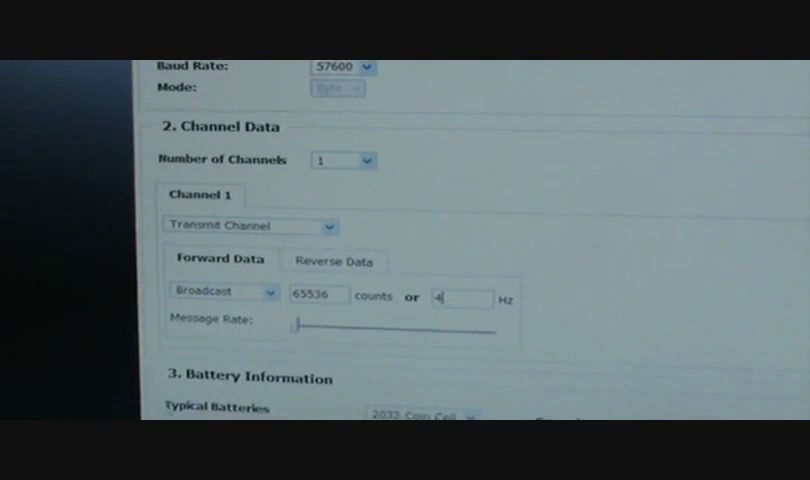
pyautogui.scroll(-3)
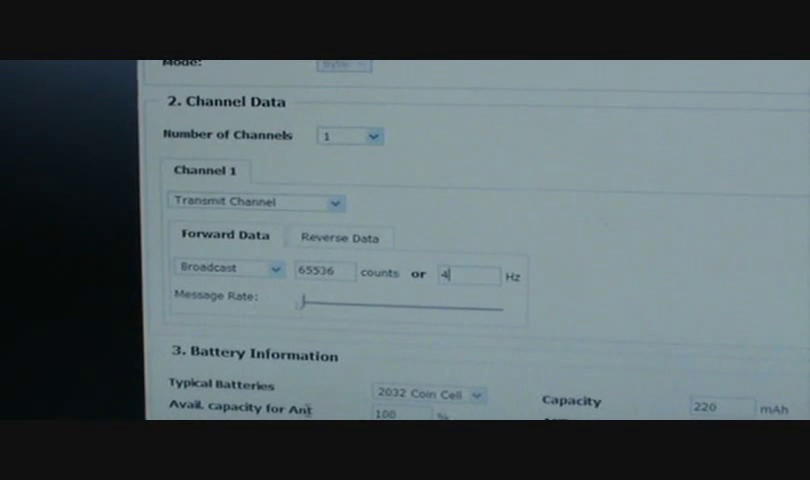
pyautogui.scroll(-3)
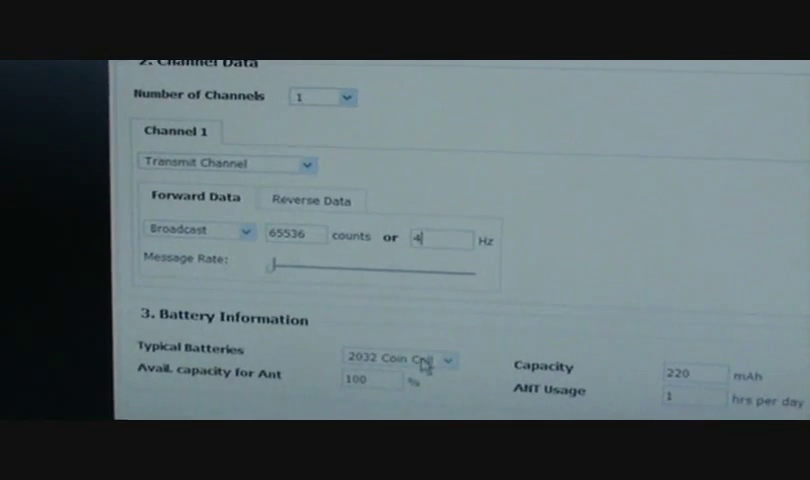
pyautogui.scroll(-3)
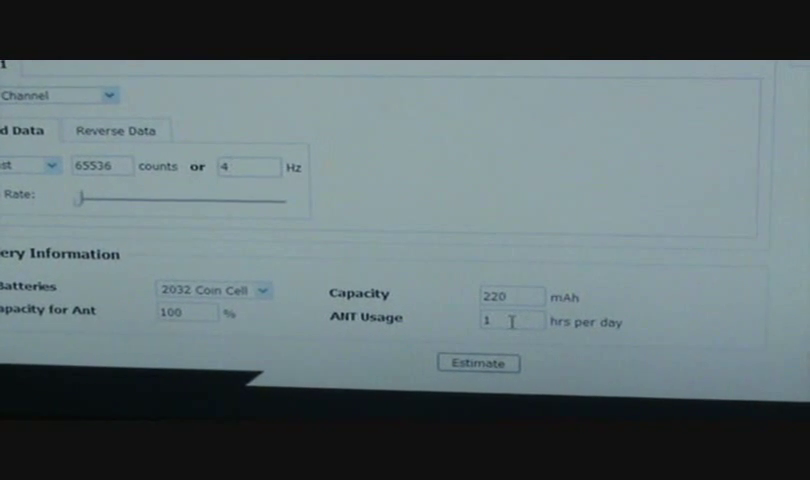
# Step: Run the estimate, yielding 56.6 uA average current and 2686.2 days battery life
pyautogui.click(478, 363)
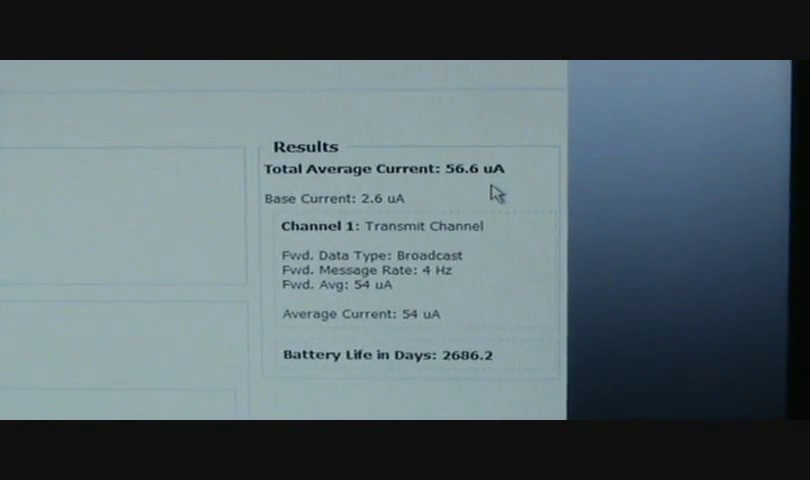
pyautogui.moveTo(370, 227)
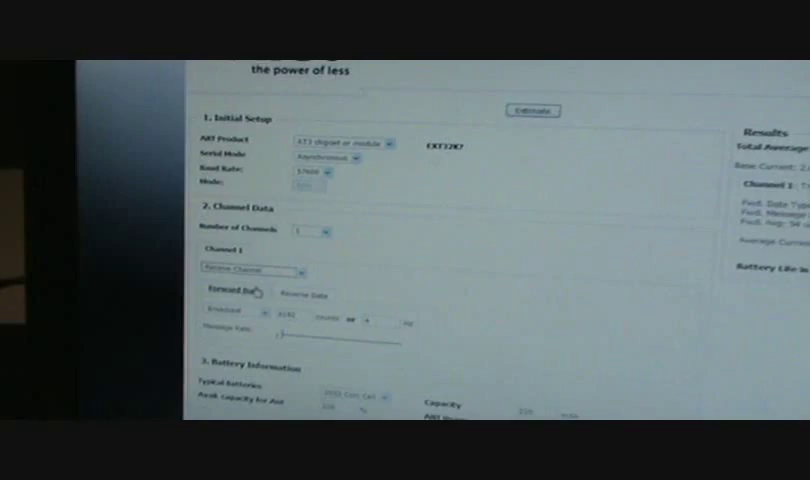
# Step: Set the receive channel's reverse data type to Broadcast, giving 75.4 uA and 2184.71 days
pyautogui.scroll(-3)
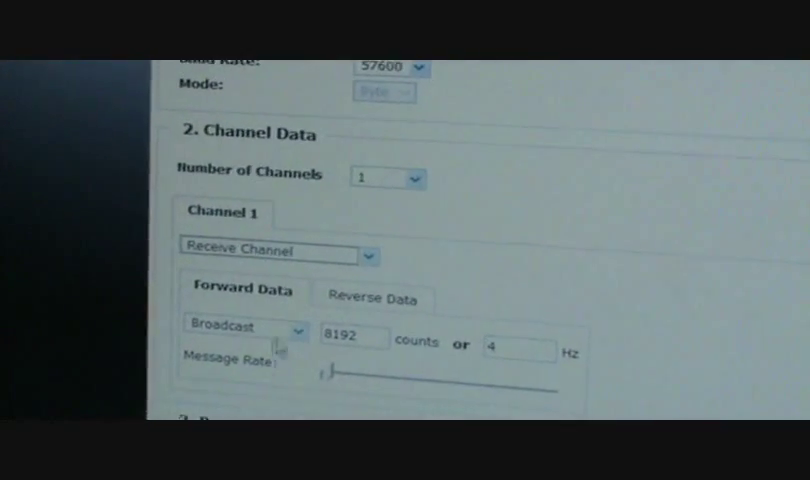
pyautogui.click(370, 298)
pyautogui.write('4')
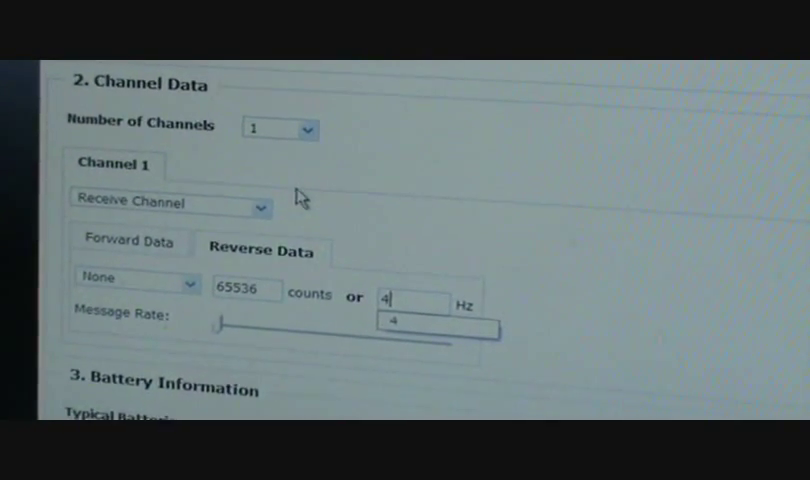
pyautogui.click(190, 281)
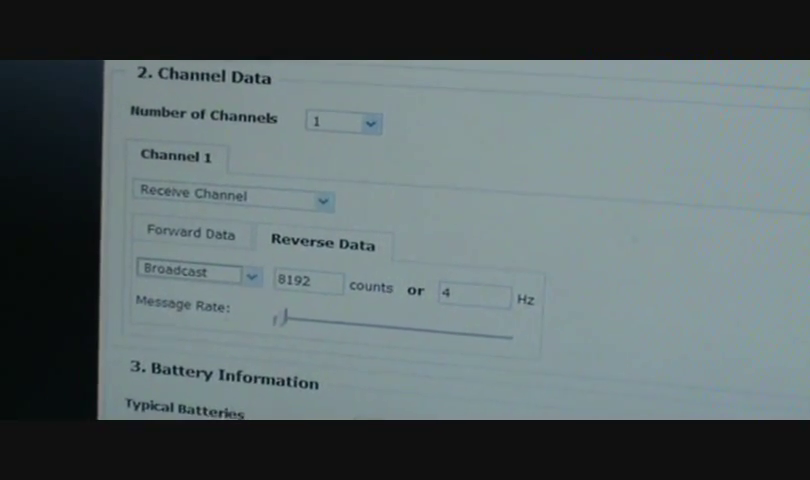
pyautogui.scroll(-3)
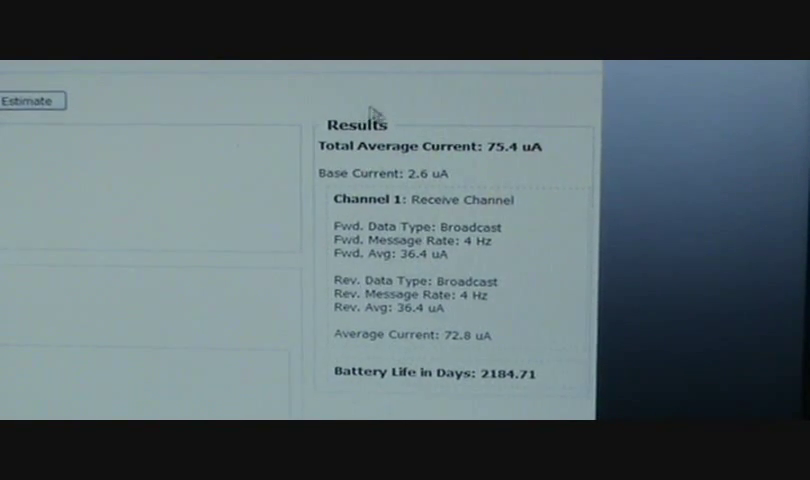
pyautogui.moveTo(420, 175)
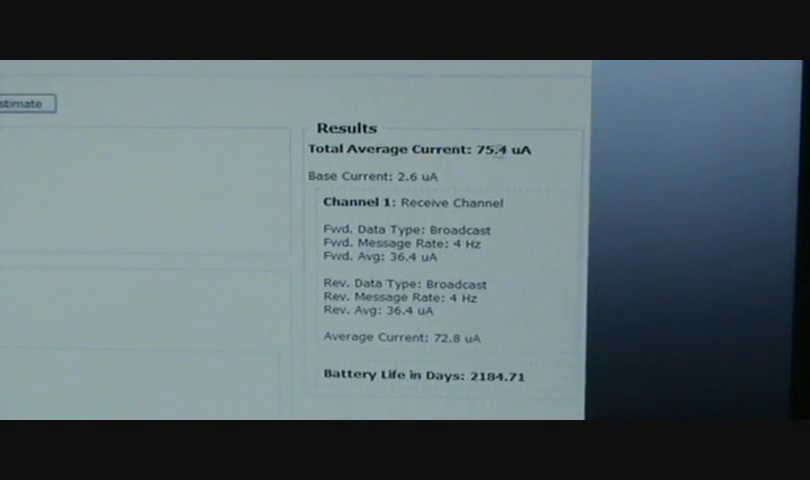
pyautogui.moveTo(600, 290)
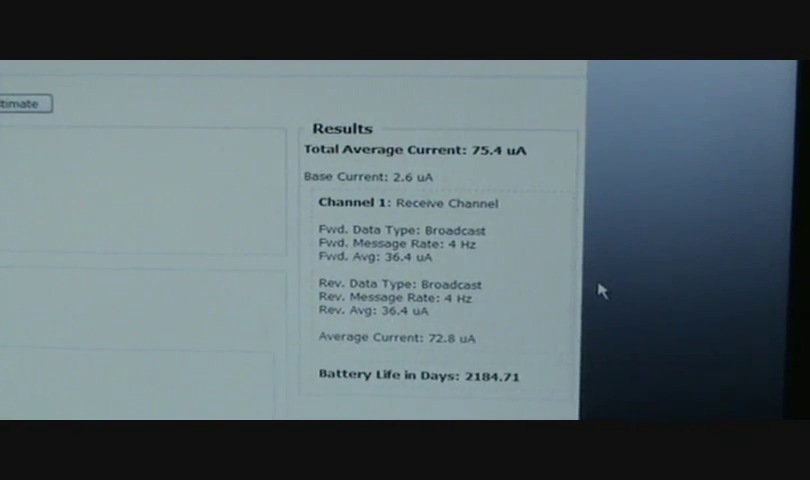